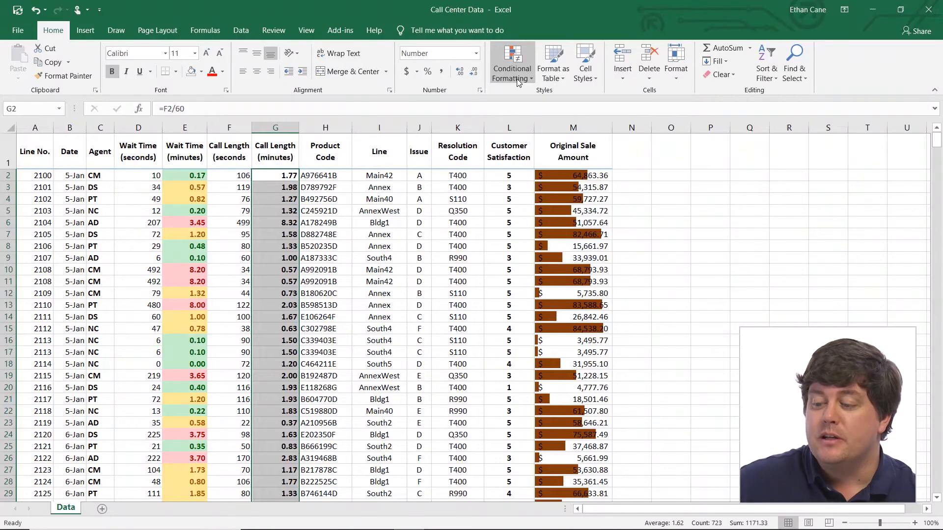
Start a Top 10 Items conditional formatting rule on the Call Length column
click(512, 62)
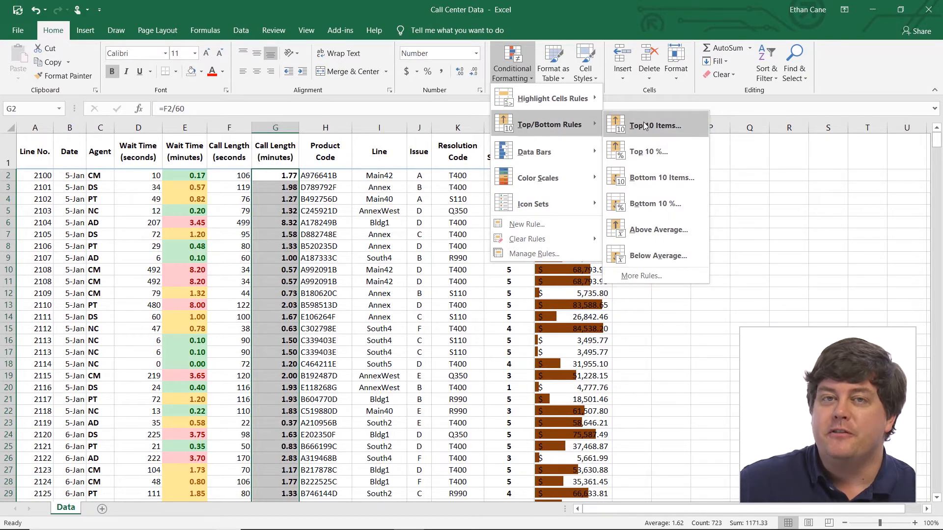
click(656, 125)
text(20)
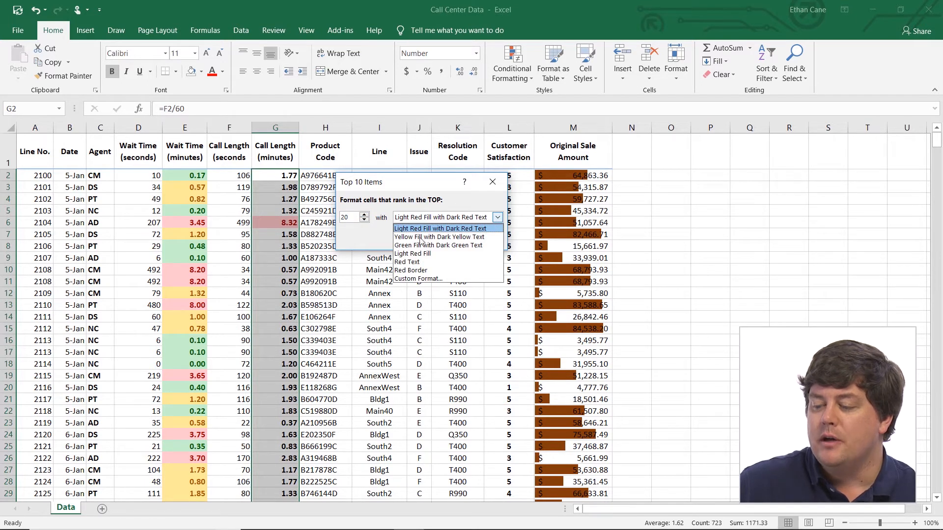
mouse_move(420, 279)
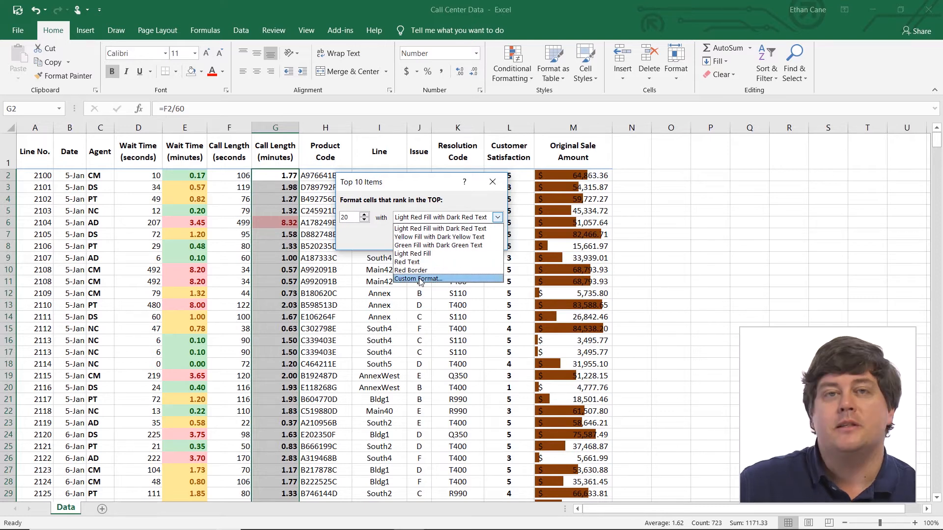
Choose Custom Format and browse the Number and Font tabs before reaching Fill
click(418, 279)
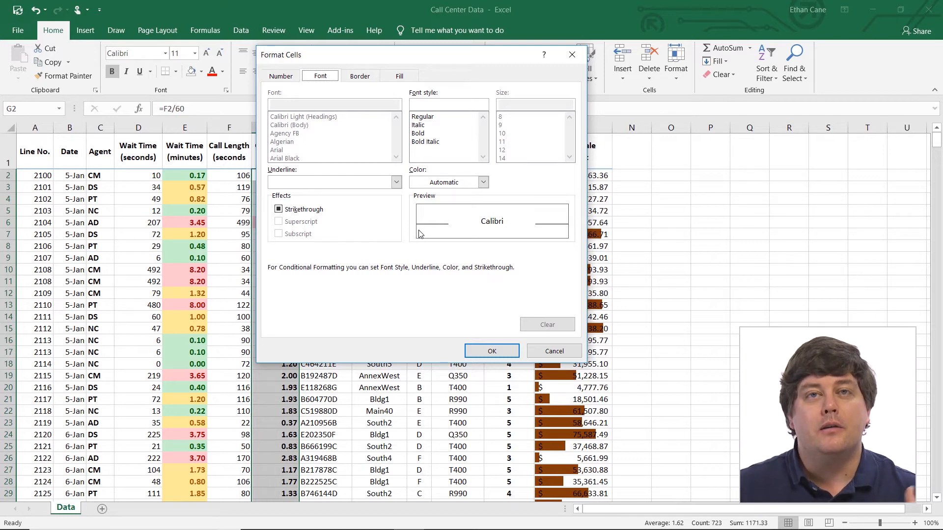
click(281, 75)
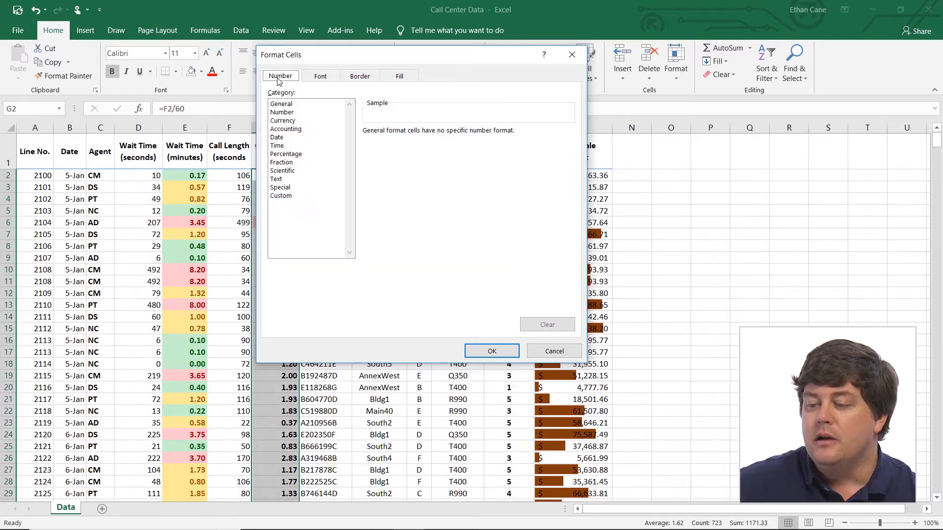
click(319, 76)
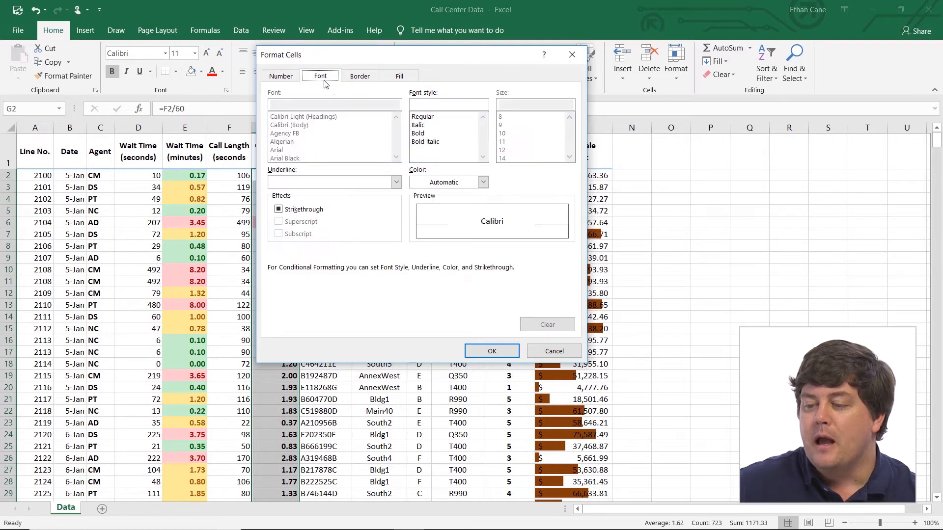
click(399, 75)
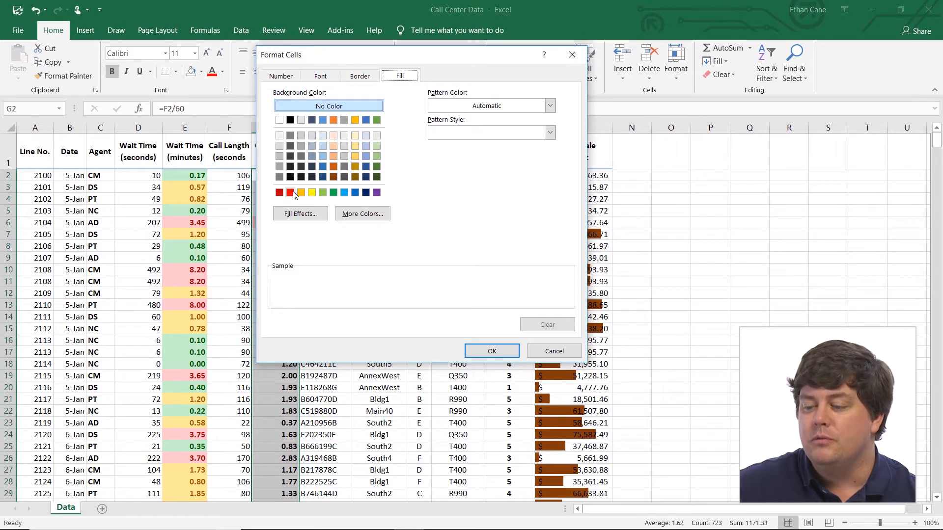
Set a bright red fill and an outline border in the custom format
click(290, 192)
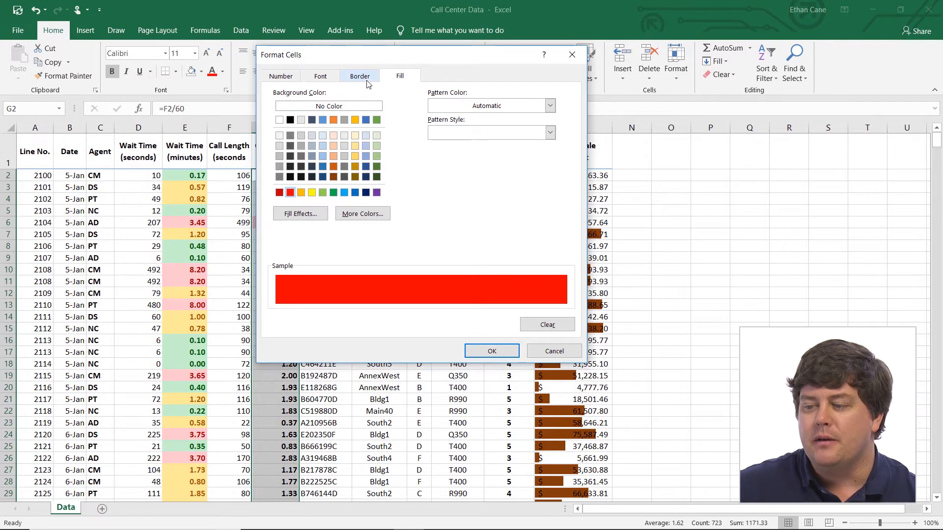
click(359, 76)
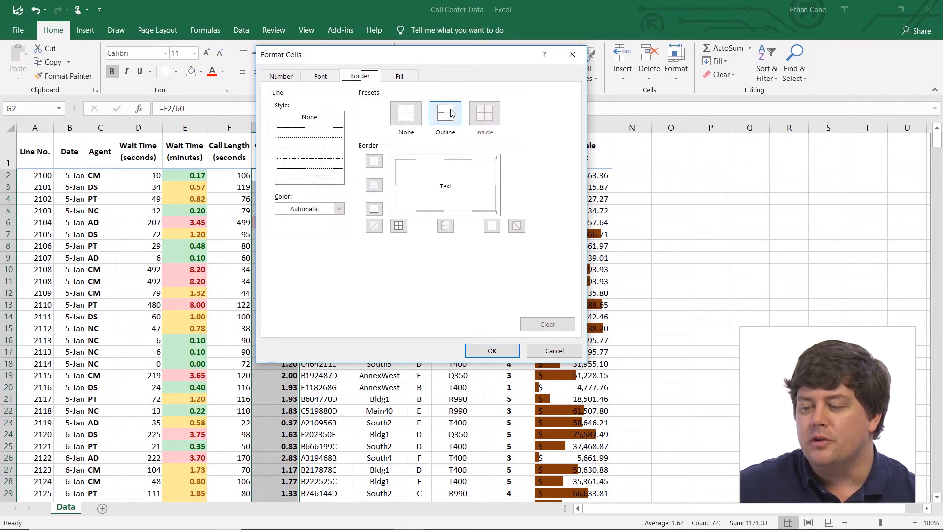
click(445, 113)
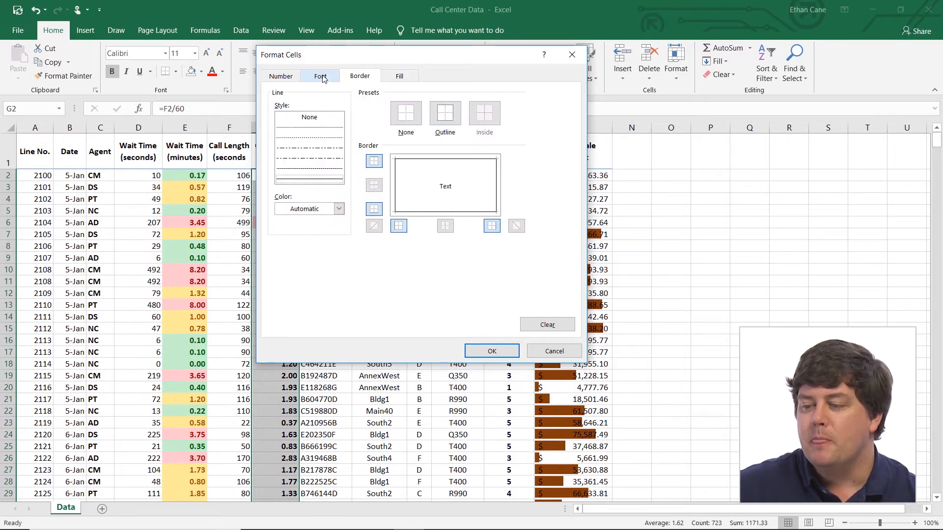
click(319, 75)
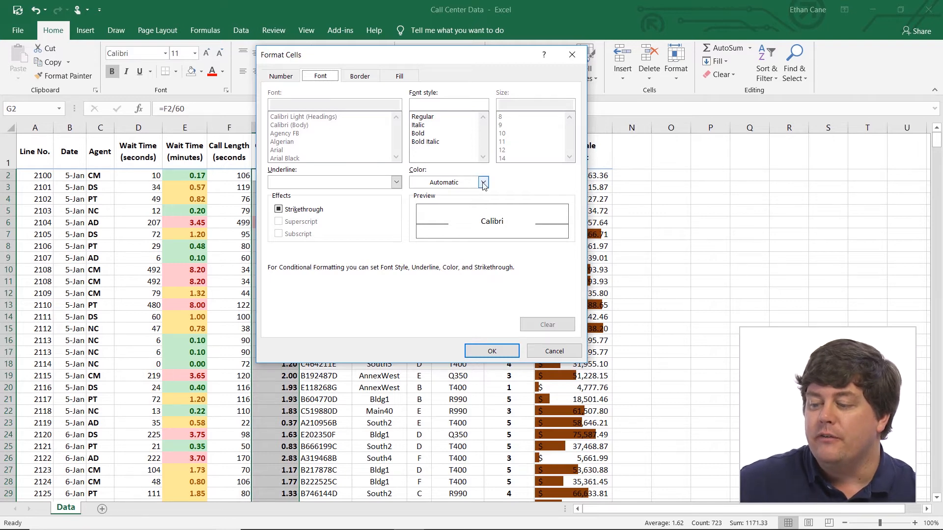
Set the custom format's font colour to white and style to bold
click(483, 182)
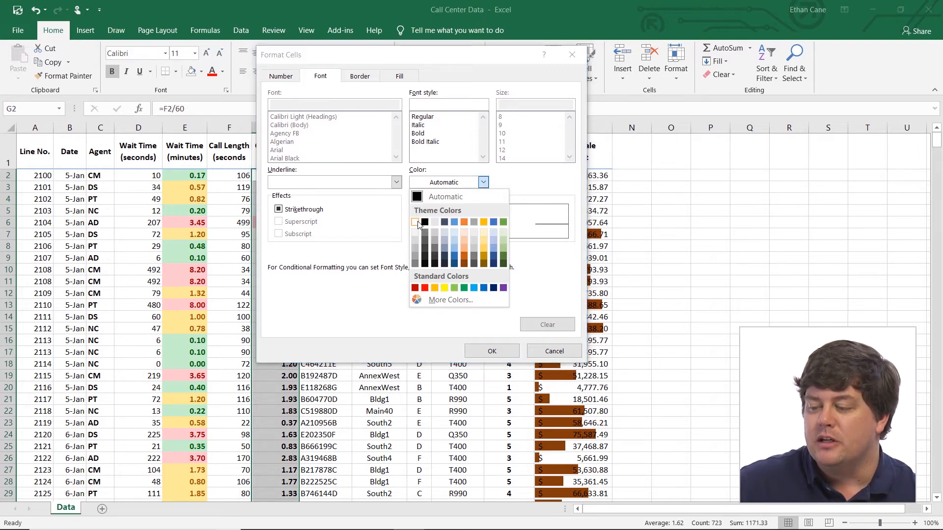
click(419, 133)
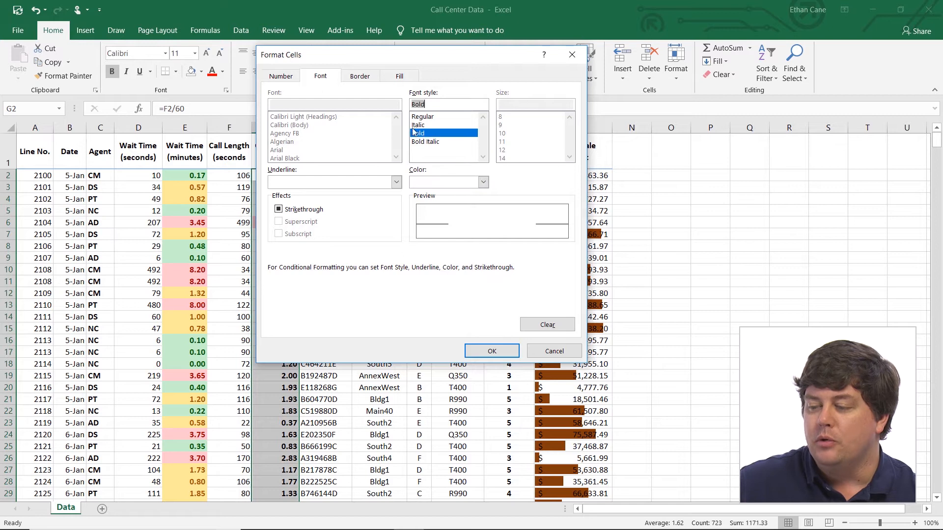
click(360, 76)
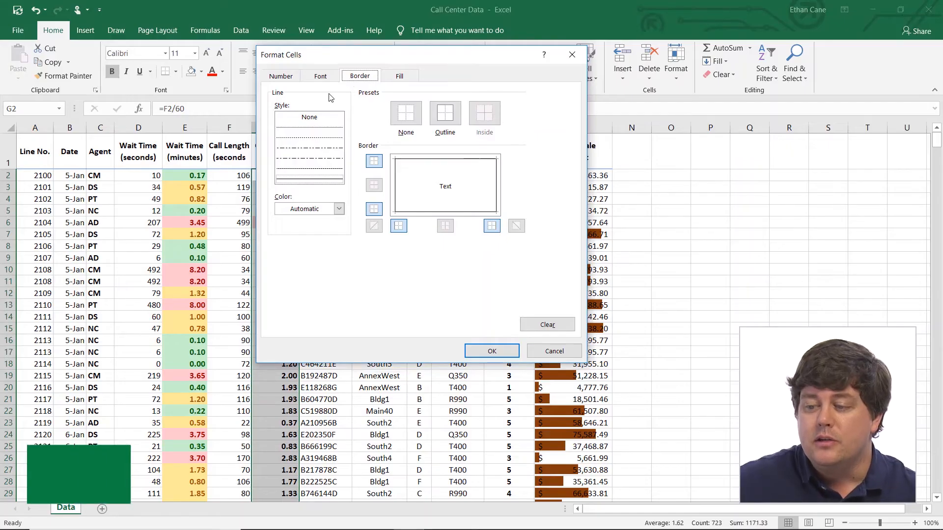
Recheck the Number tab, then return to the red Fill sample
click(280, 76)
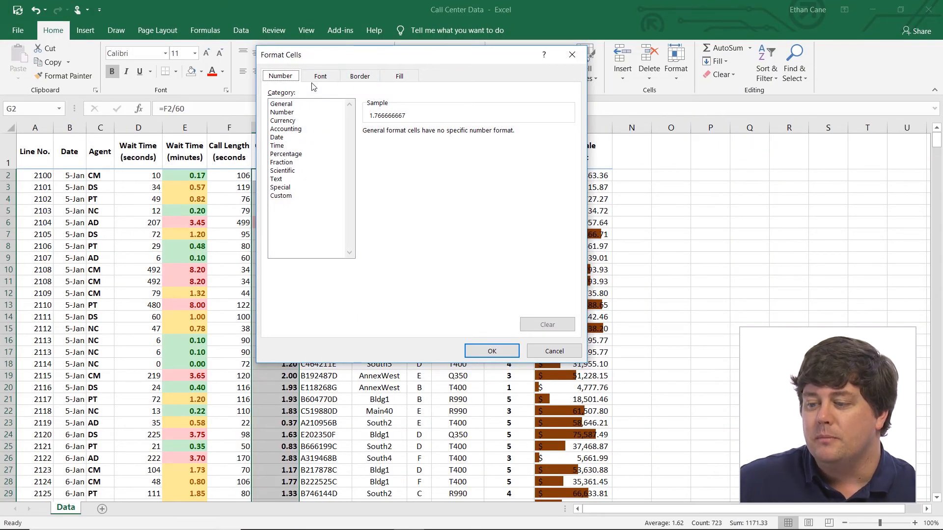
click(399, 76)
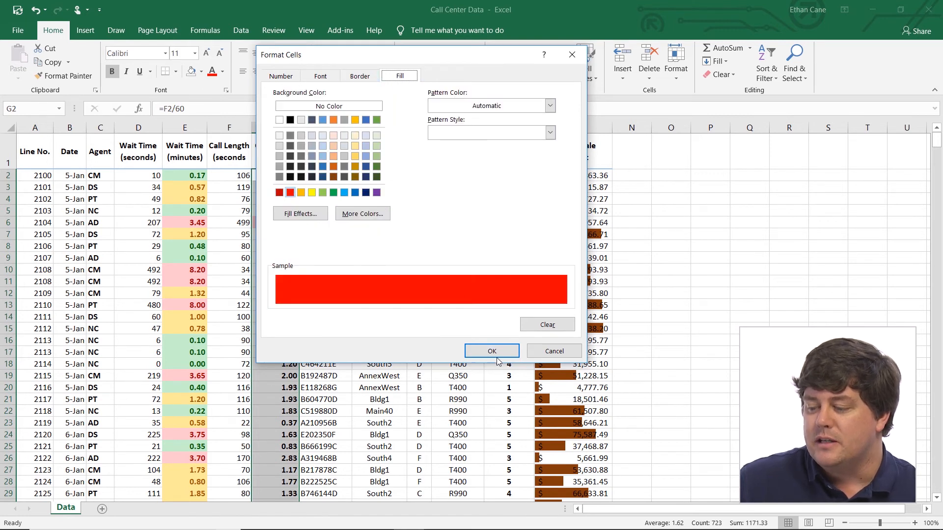
Confirm Format Cells and the Top 10 Items dialog to apply the rule
click(491, 351)
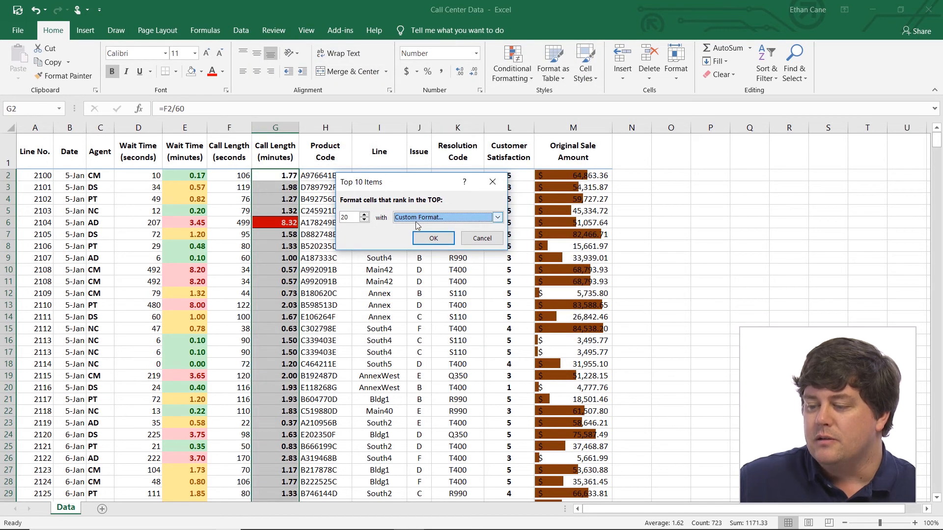
click(482, 237)
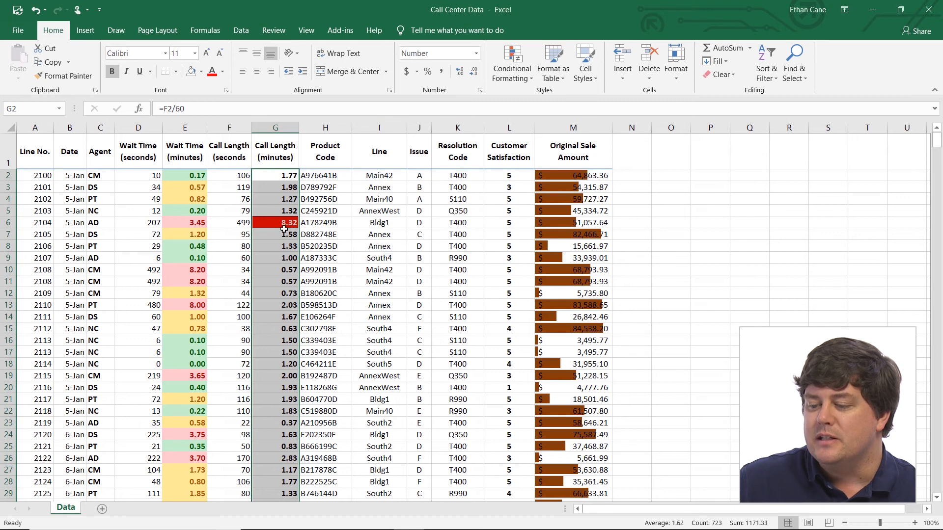
mouse_move(280, 244)
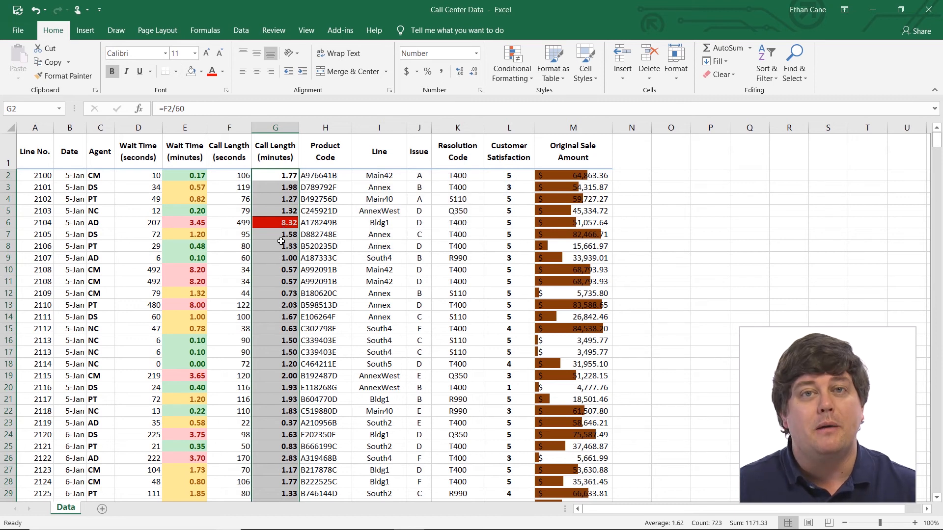